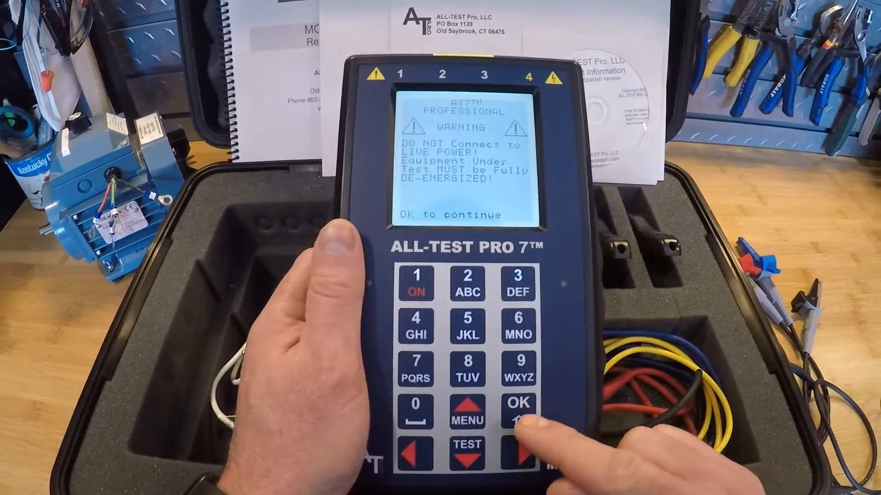
Step: From the finished motor test results, open the Select Function menu via SAVE/REF
click(517, 410)
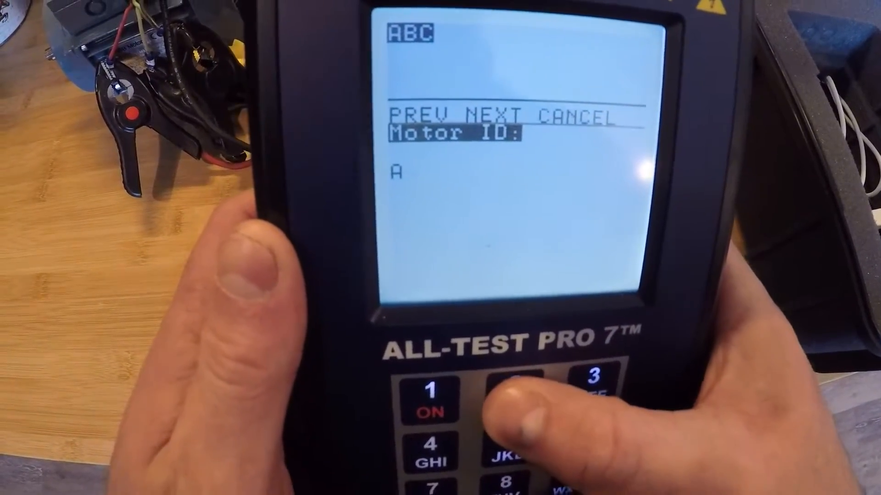
click(493, 396)
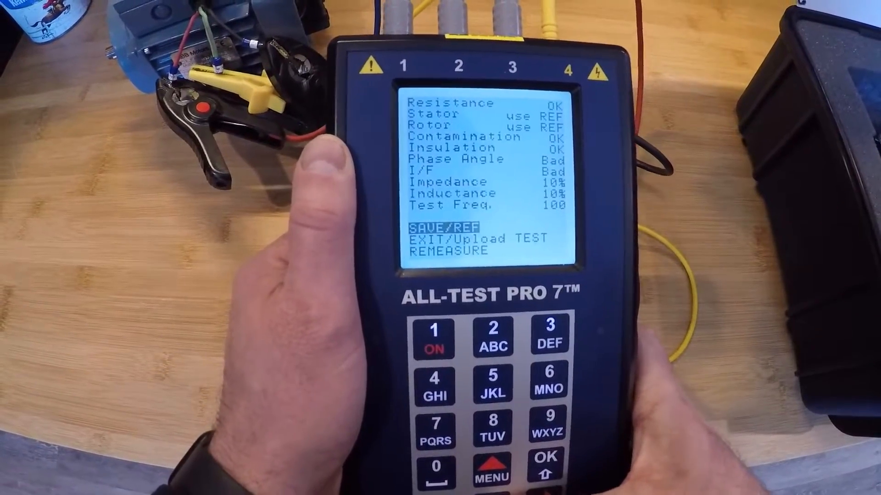
click(543, 458)
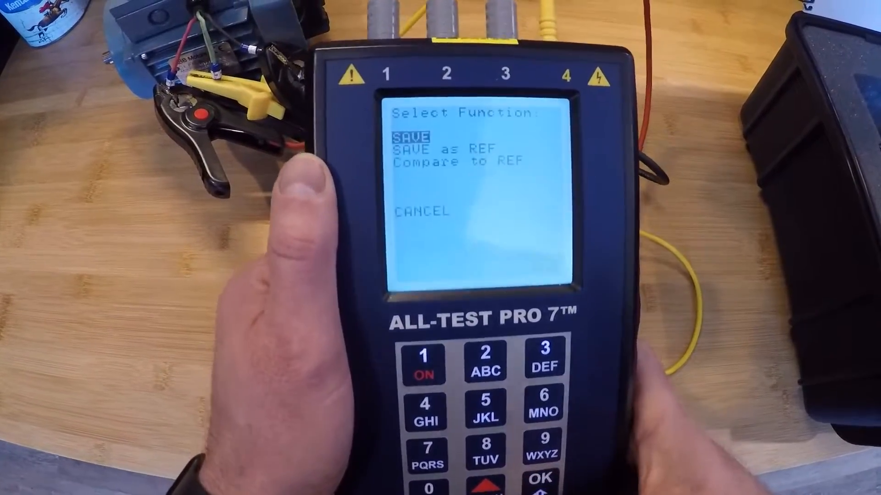